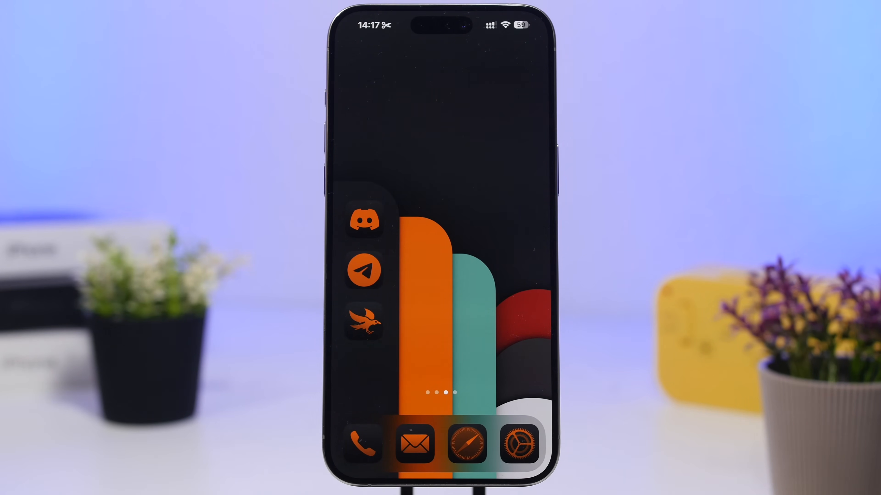
Launch Settings from the home-screen dock to reveal the orange-tinted icon list.
click(520, 444)
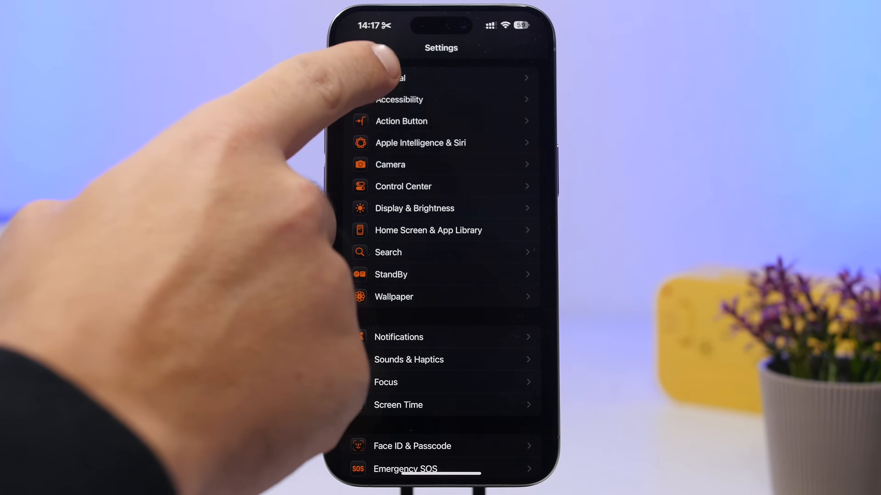
click(394, 77)
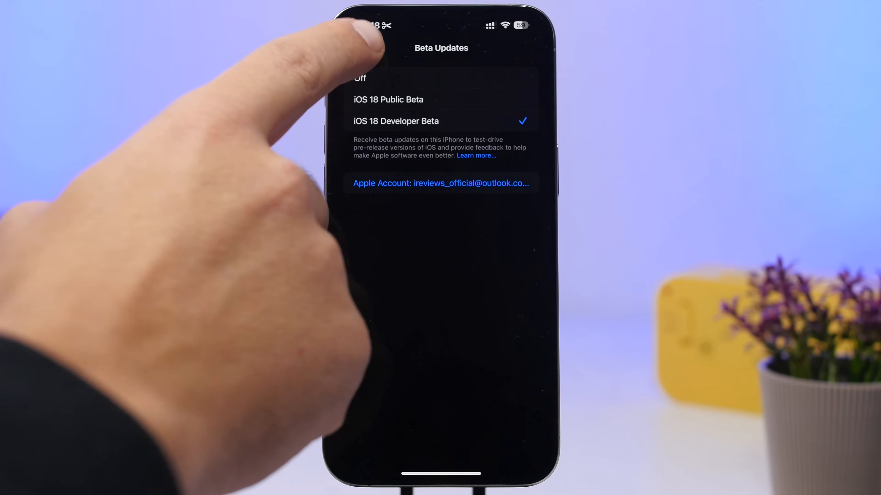
click(355, 48)
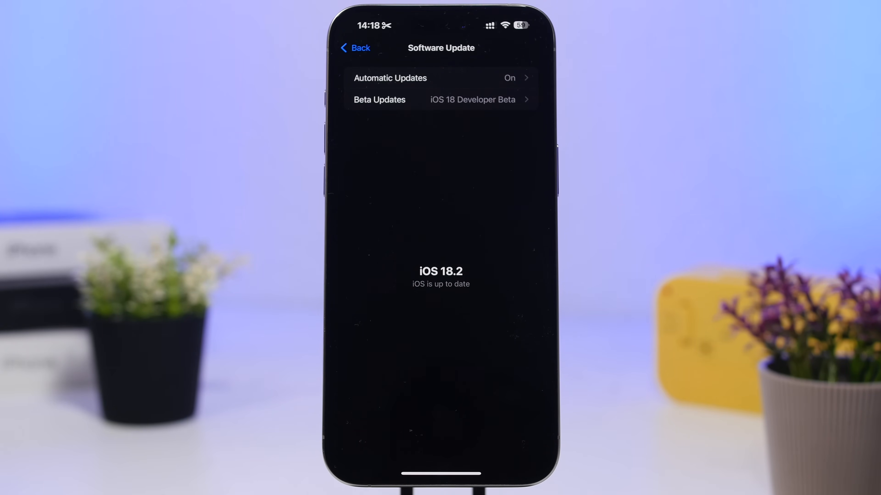
click(355, 48)
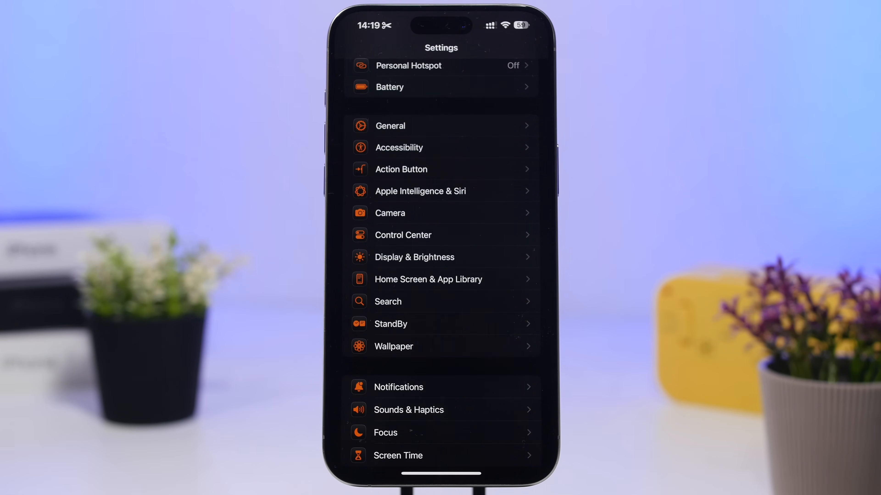
Check Battery Health (Normal, 91% capacity, 453 cycles) and view the Last 10 Days usage chart.
click(441, 86)
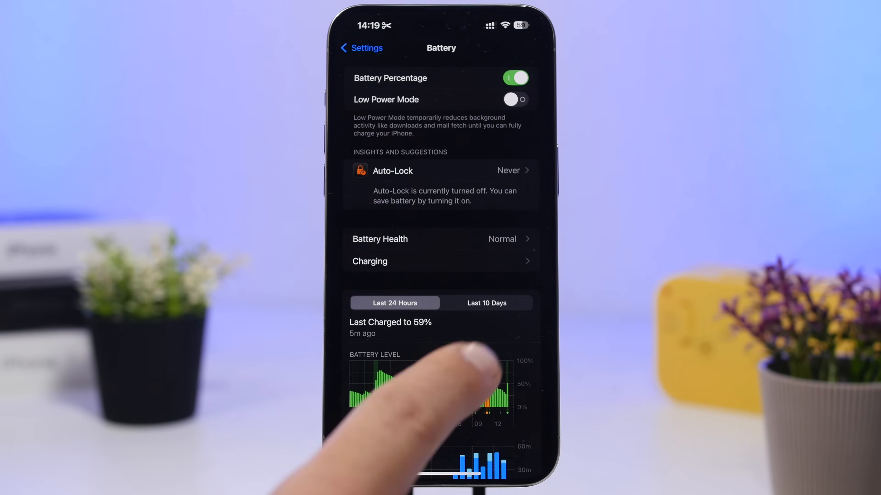
click(486, 303)
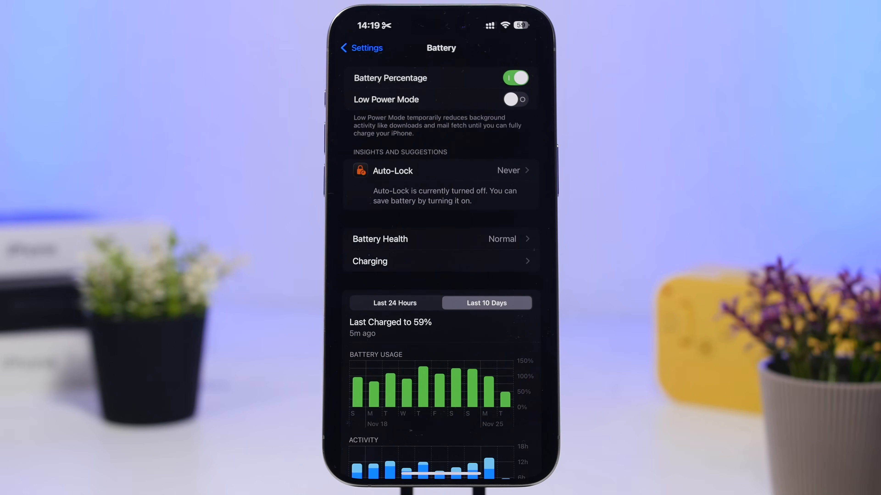
click(441, 238)
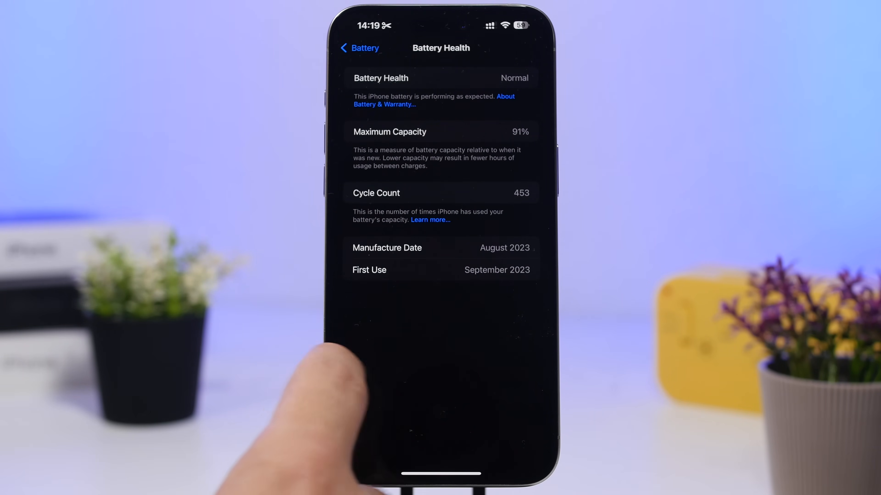
click(360, 48)
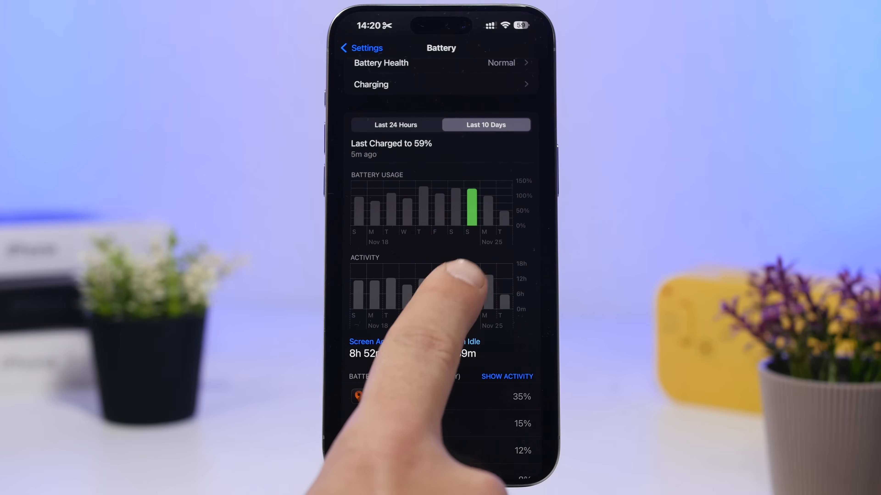
Highlight Friday's bar in the ten-day chart to see that day's usage and activity.
click(455, 295)
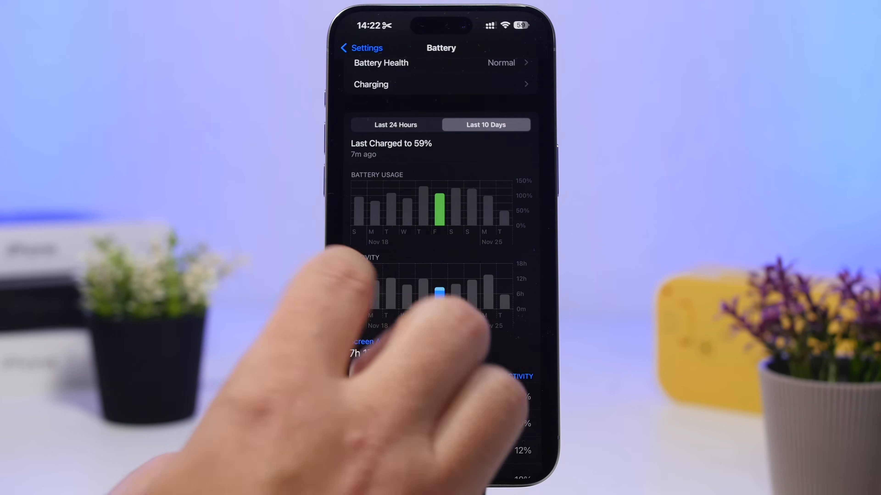
Review the Apple Intelligence & Siri page and its ChatGPT extension settings.
click(361, 48)
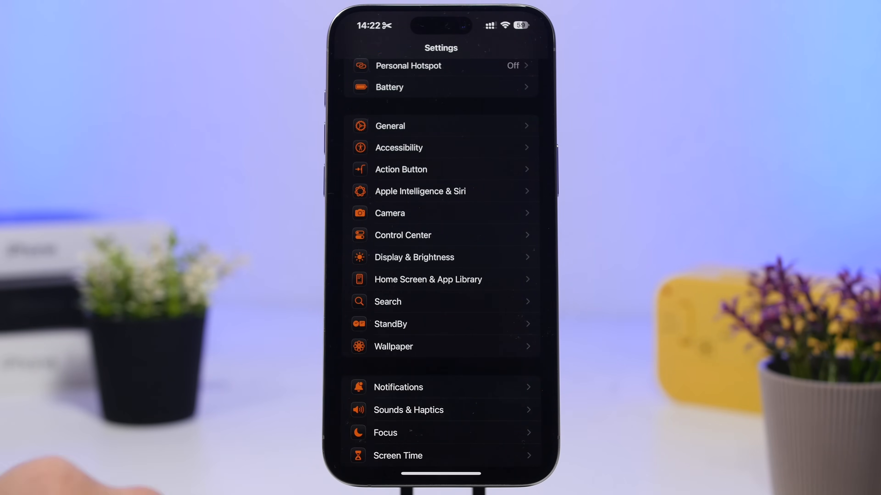
click(419, 190)
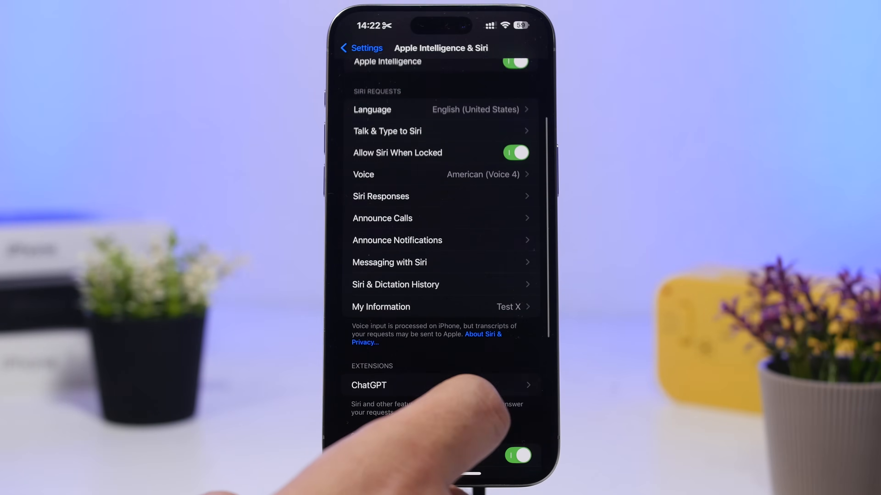
click(369, 385)
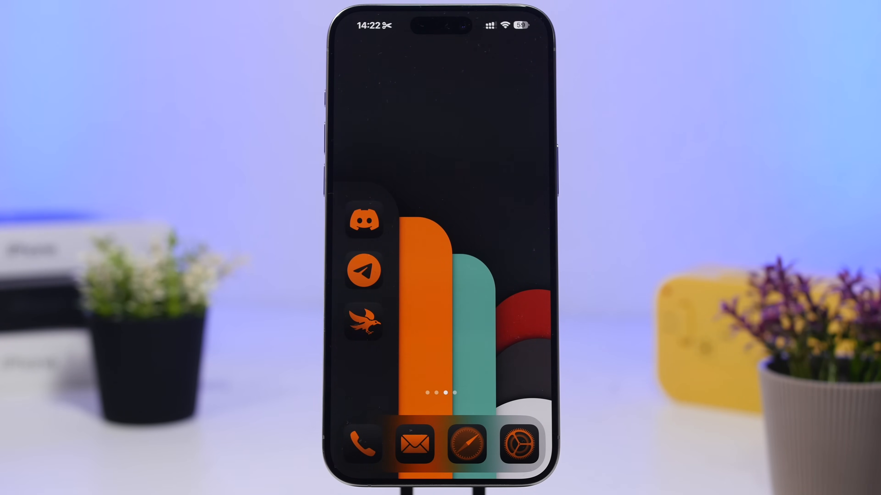
View Mail's All Inboxes and the ••• menu offering Categories versus List View.
click(415, 445)
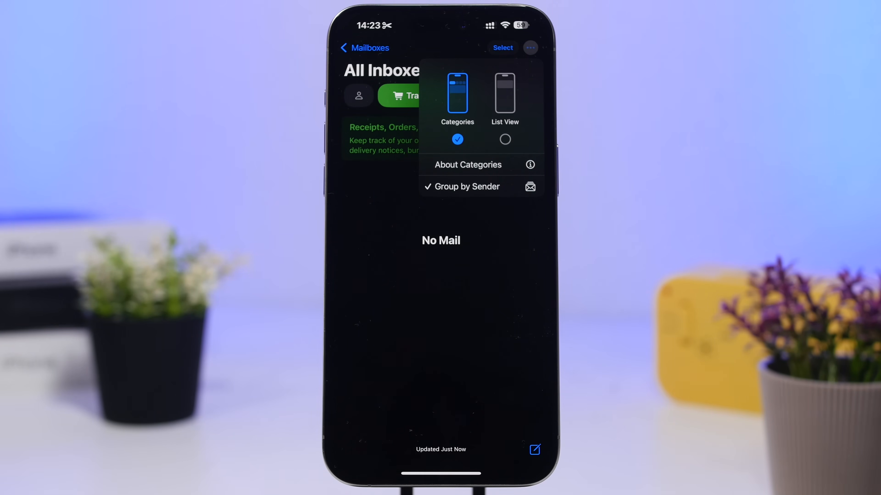
click(530, 47)
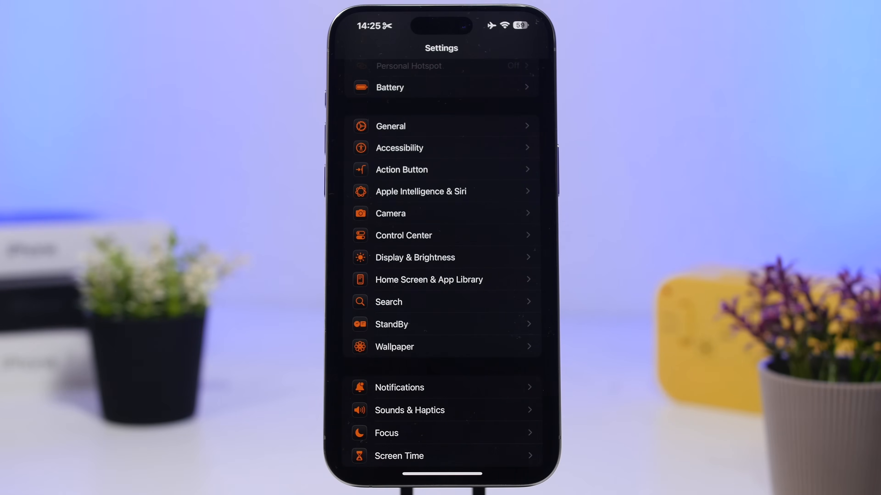
Scroll down the main Settings list past the tinted icons toward Apps.
scroll(down, 3)
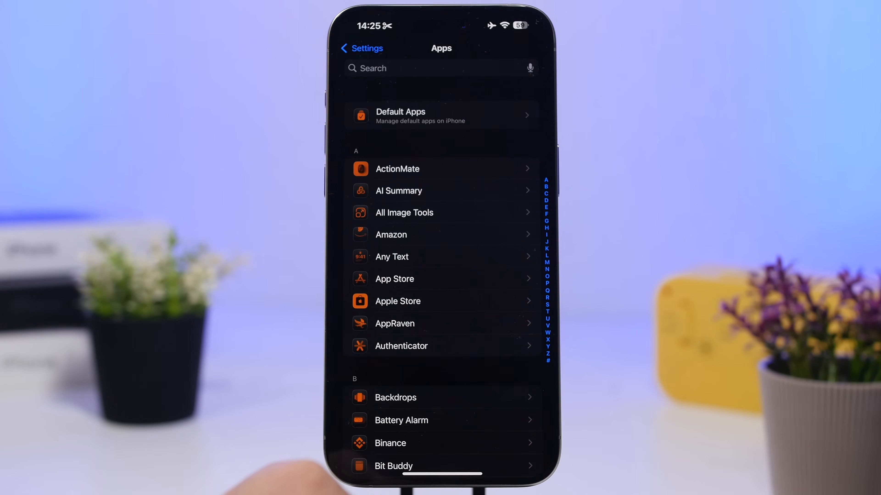
Review Default Apps: Phone for calling and the browser choices with Safari still default.
click(441, 114)
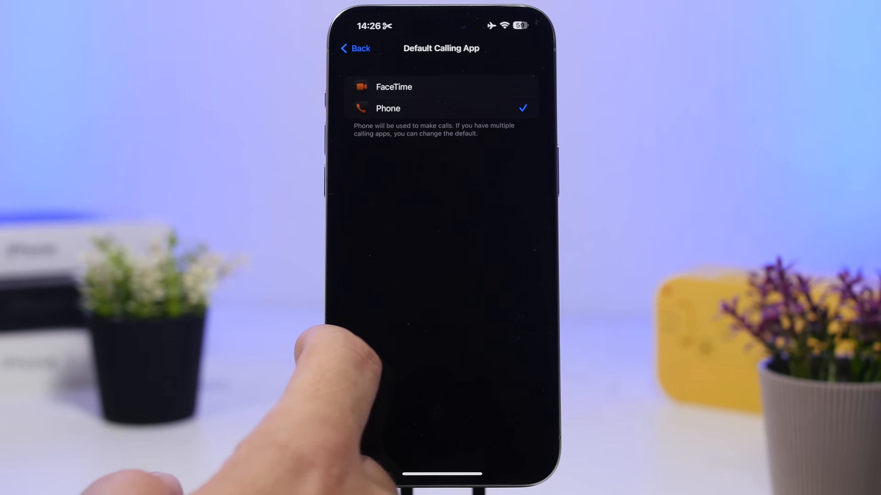
click(355, 48)
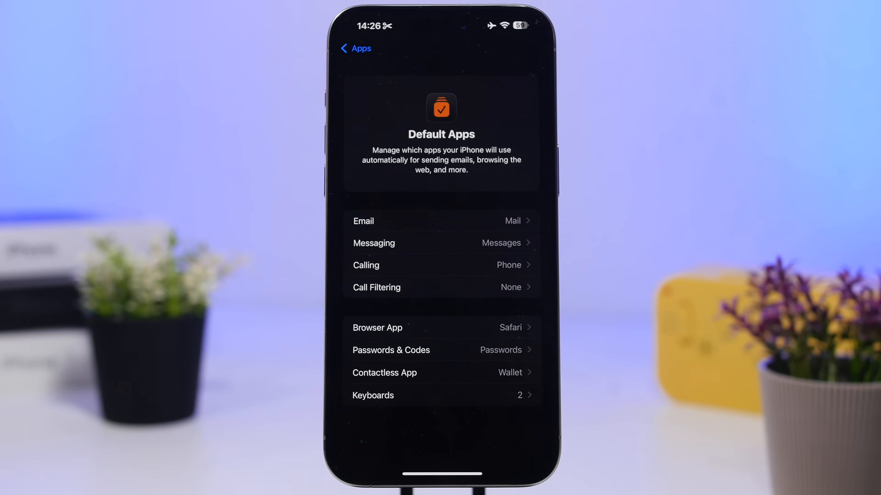
click(377, 328)
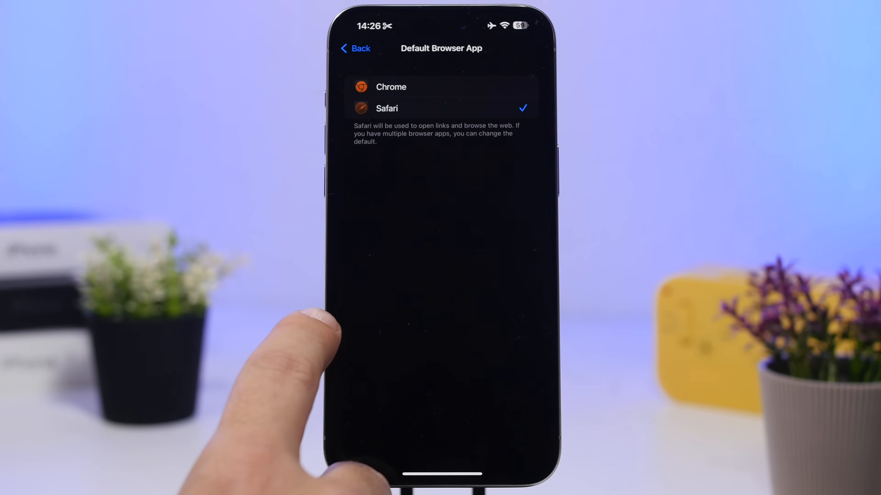
click(355, 49)
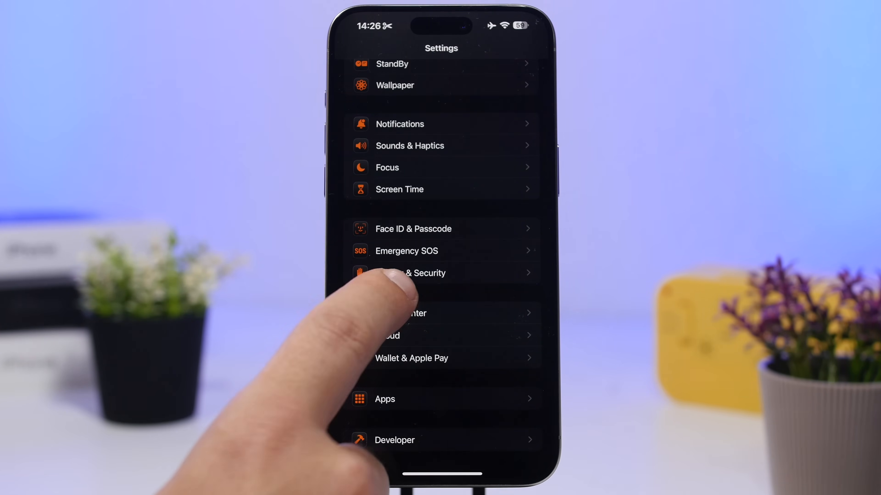
scroll(down, 3)
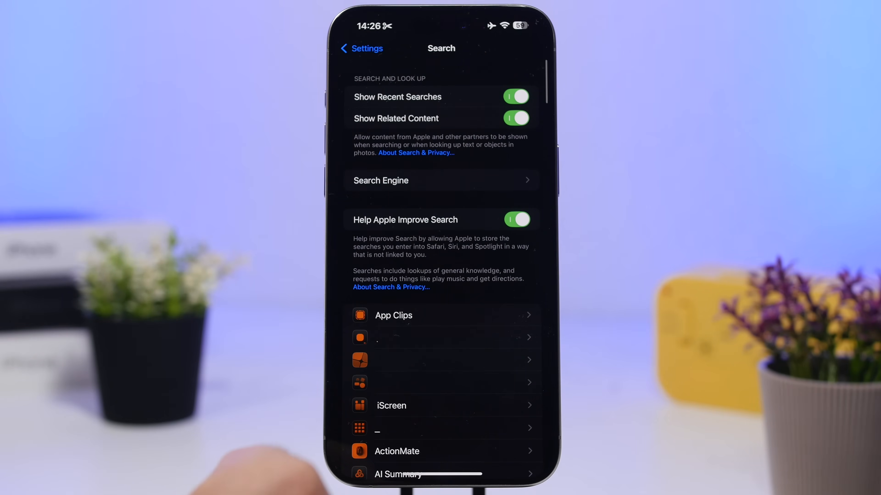
click(440, 180)
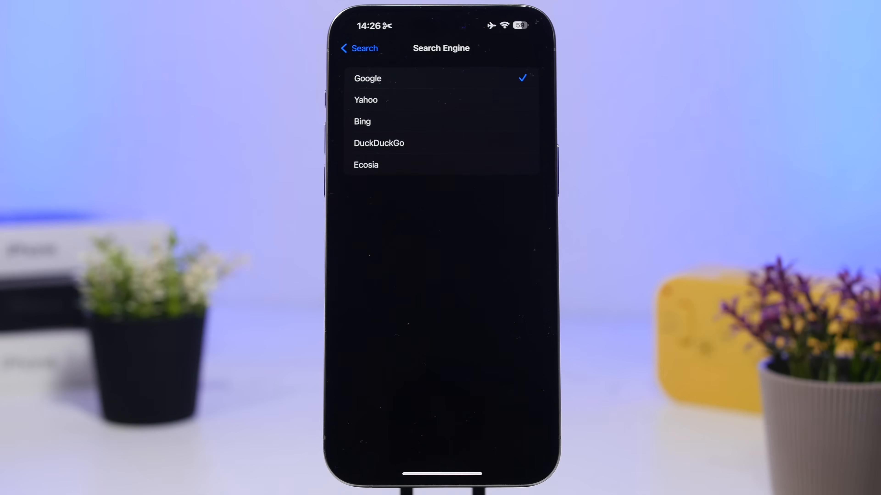
click(358, 49)
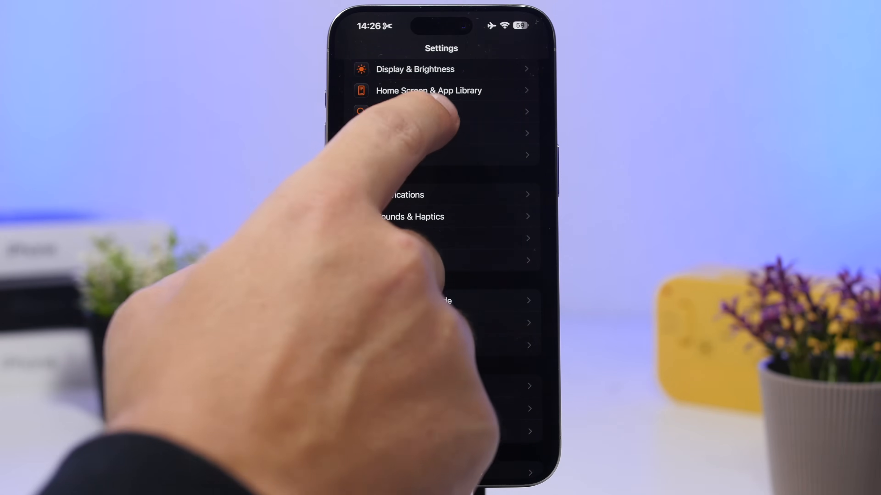
Reach Accessibility's Audio & Visual page and toggle Always Show Volume Control for the lock screen.
scroll(down, 3)
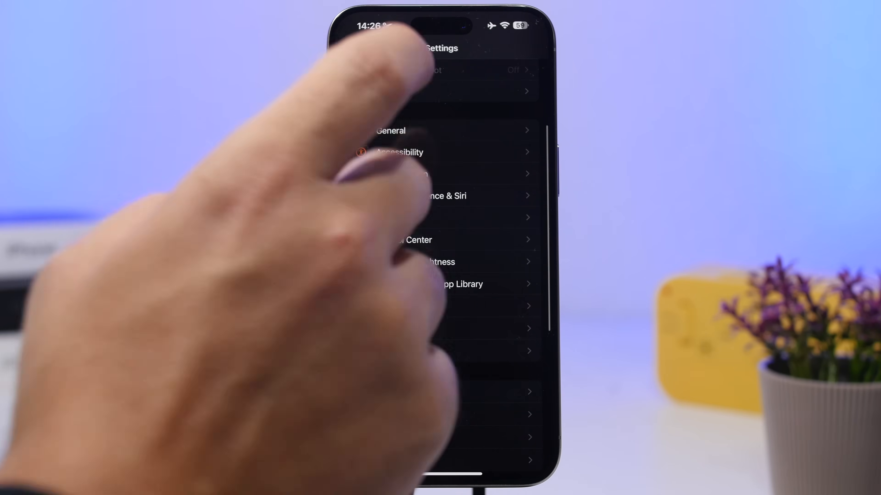
click(398, 153)
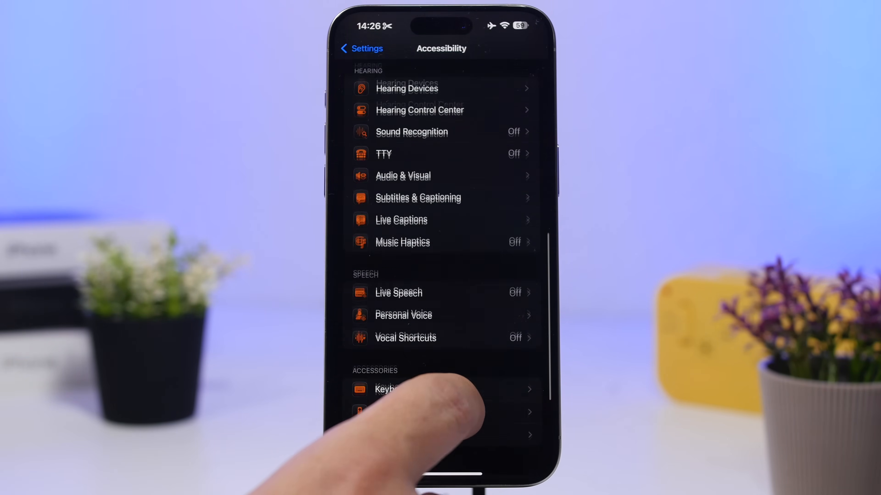
click(403, 176)
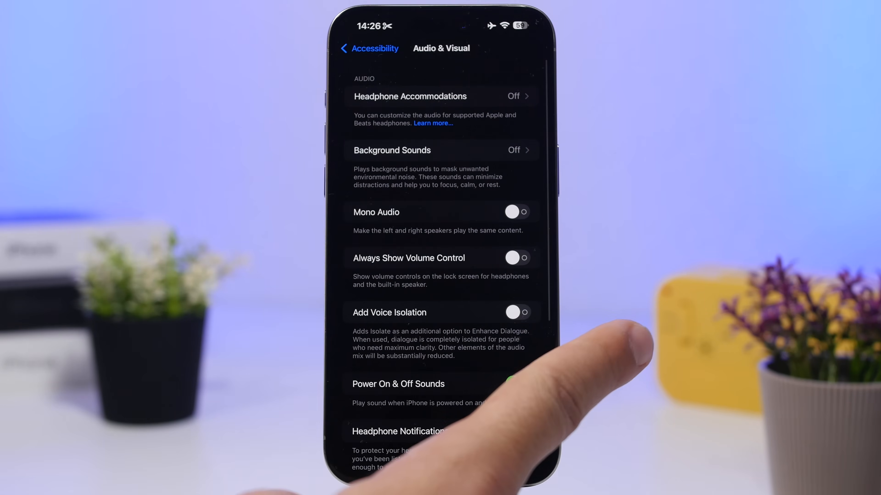
click(518, 384)
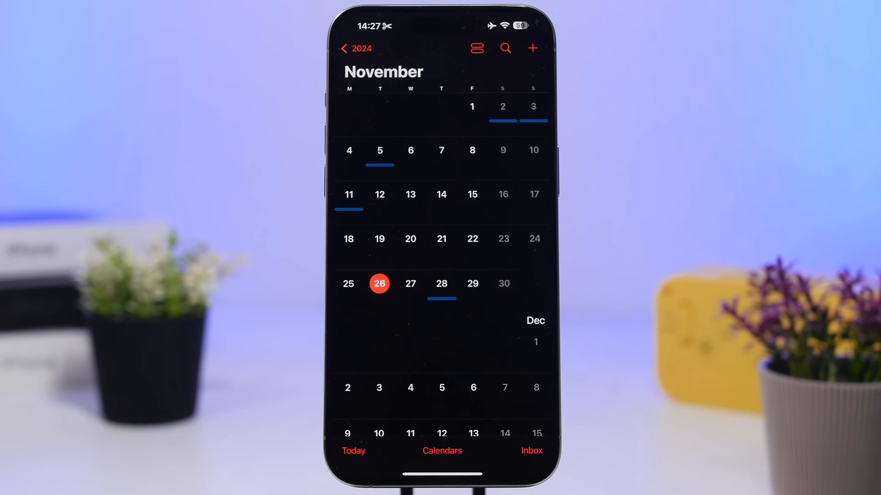
Scroll the November 2024 month view toward December's first weeks.
scroll(down, 3)
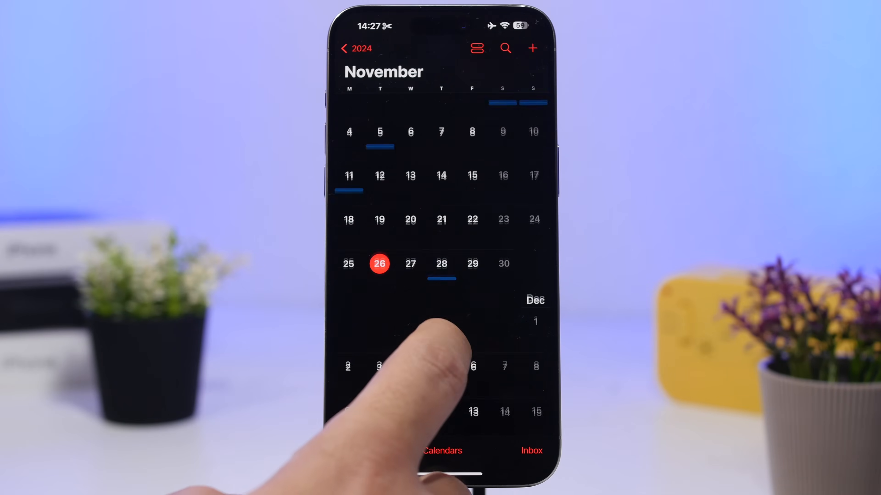